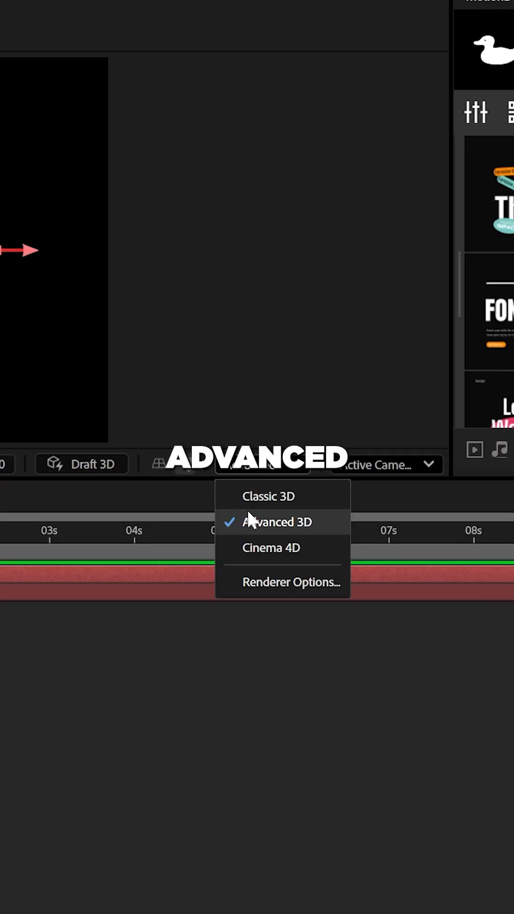
# Switch to the Advanced 3D renderer, apply a Convex bevel, adjust its depth, and expose Material Options
pyautogui.click(277, 522)
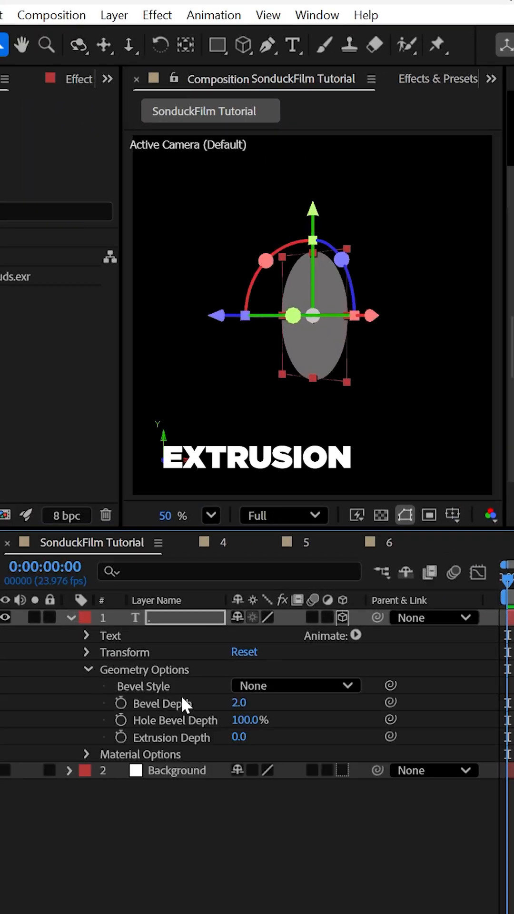
pyautogui.click(296, 686)
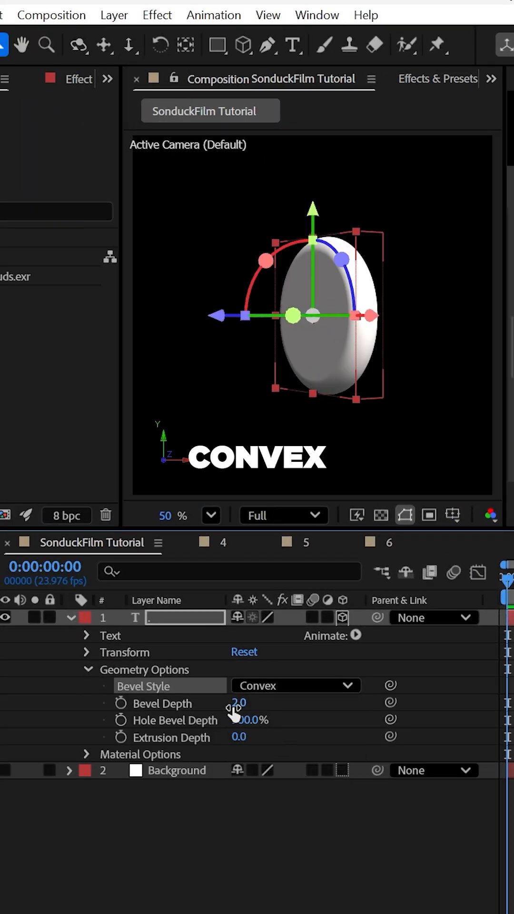
pyautogui.moveTo(238, 703); pyautogui.dragTo(228, 702)
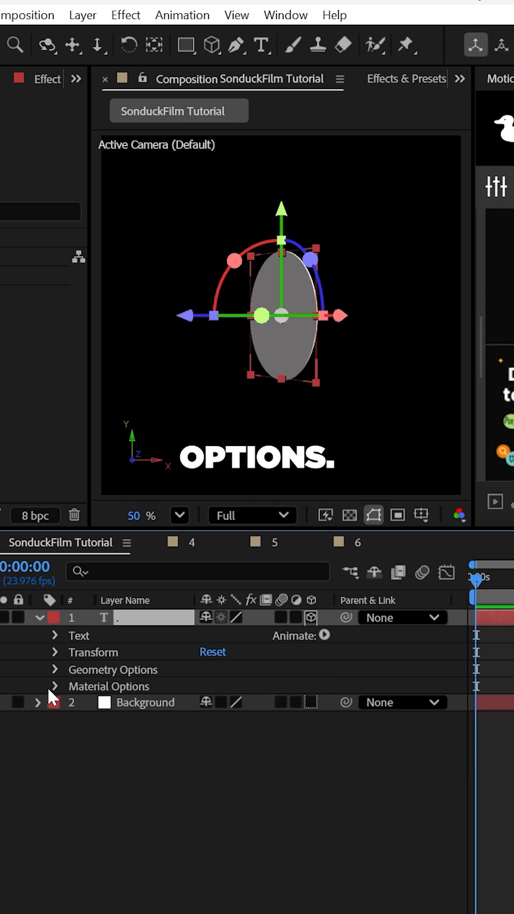
pyautogui.click(55, 686)
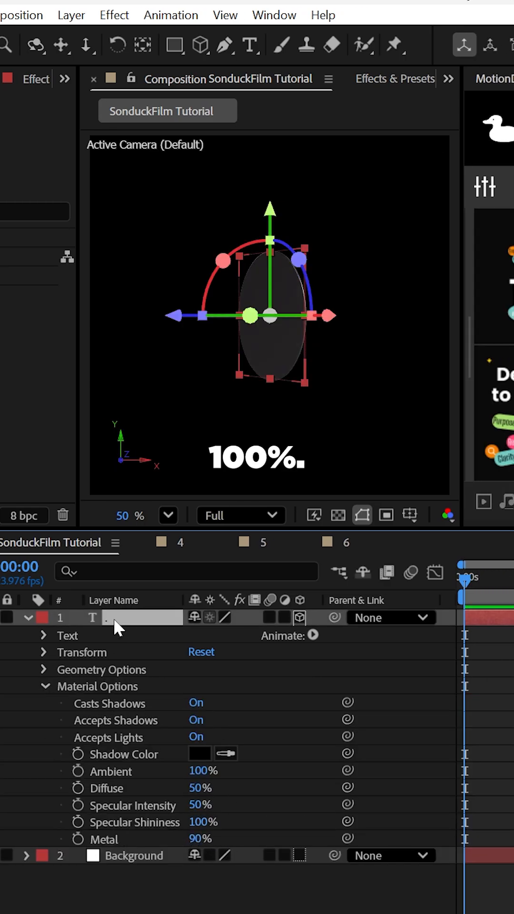
# Add a new environment light with Clouds.exr as its source
pyautogui.rightClick(117, 627)
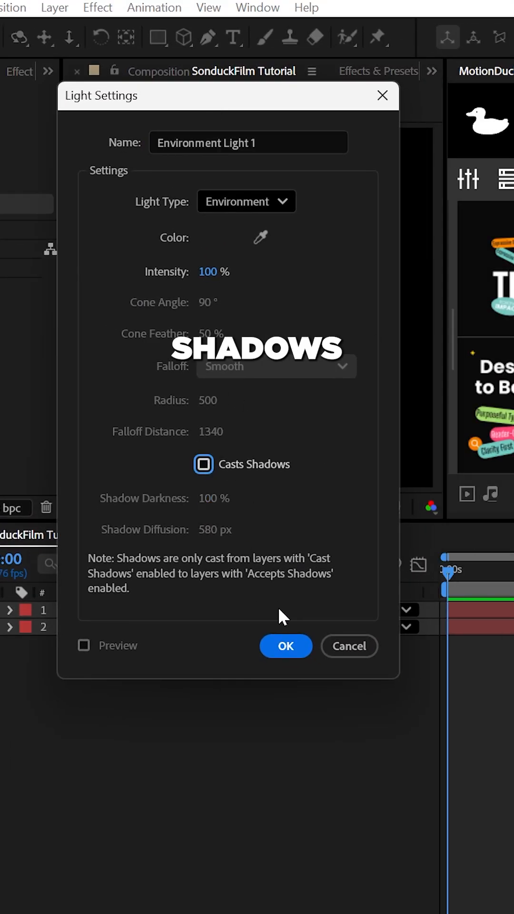
pyautogui.click(286, 647)
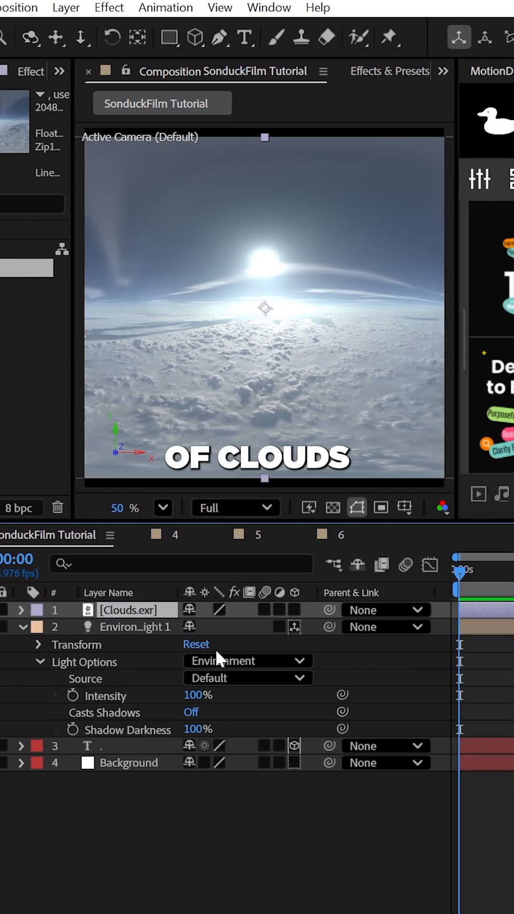
pyautogui.click(247, 677)
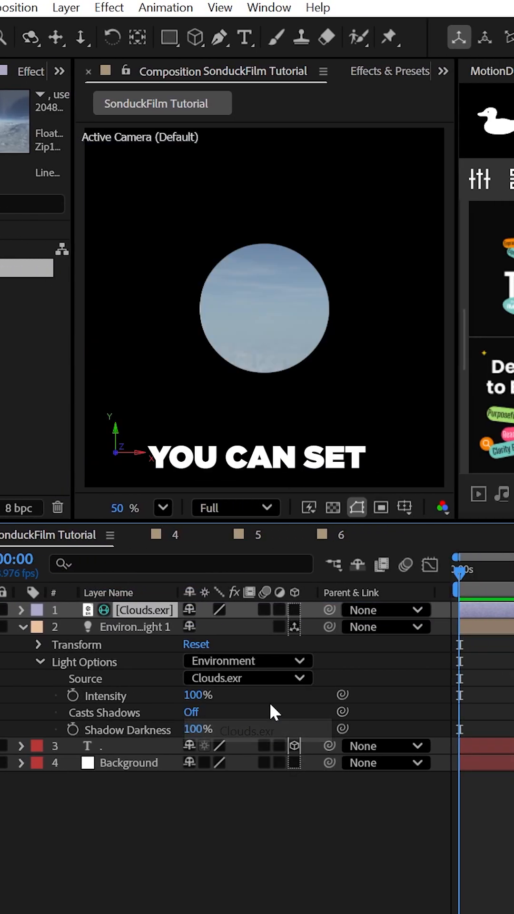